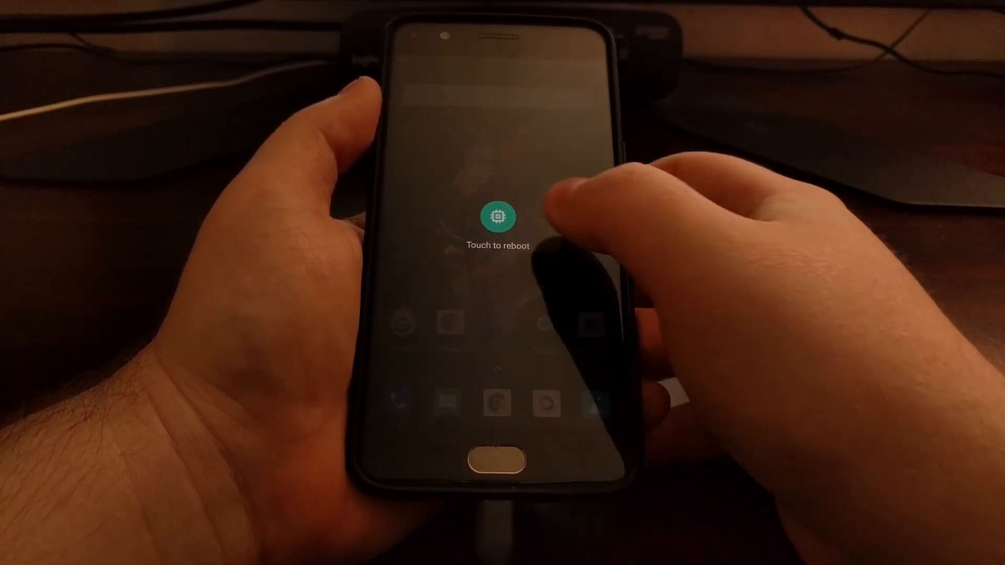
Restart the phone from the bootloader so it can receive a new boot image.
left_click(498, 216)
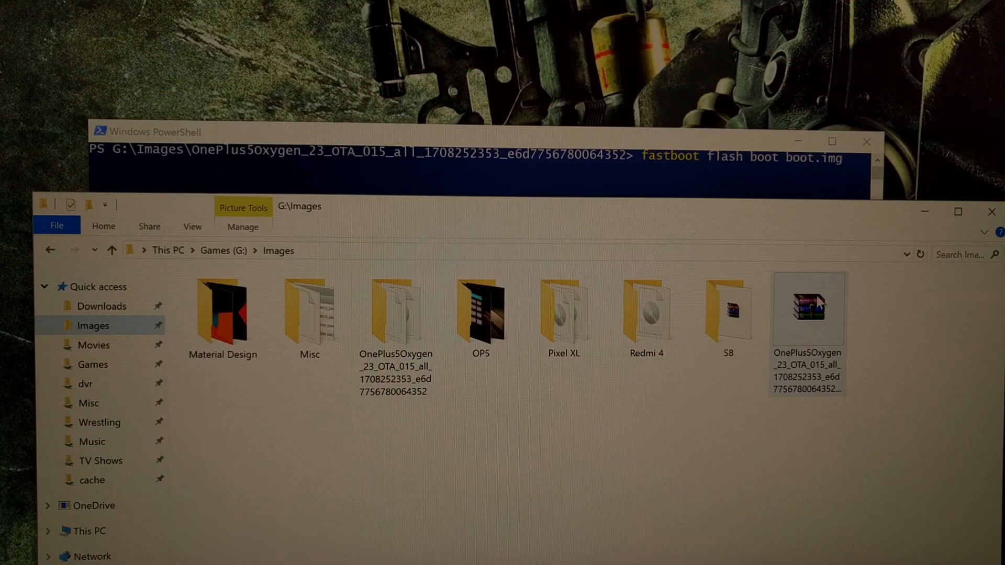
left_click(807, 311)
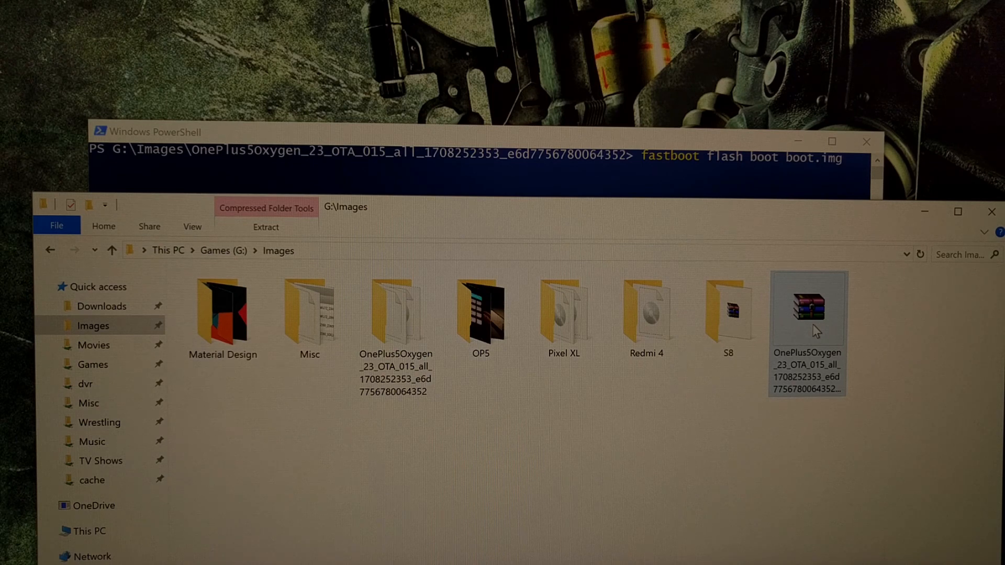
mouse_move(883, 327)
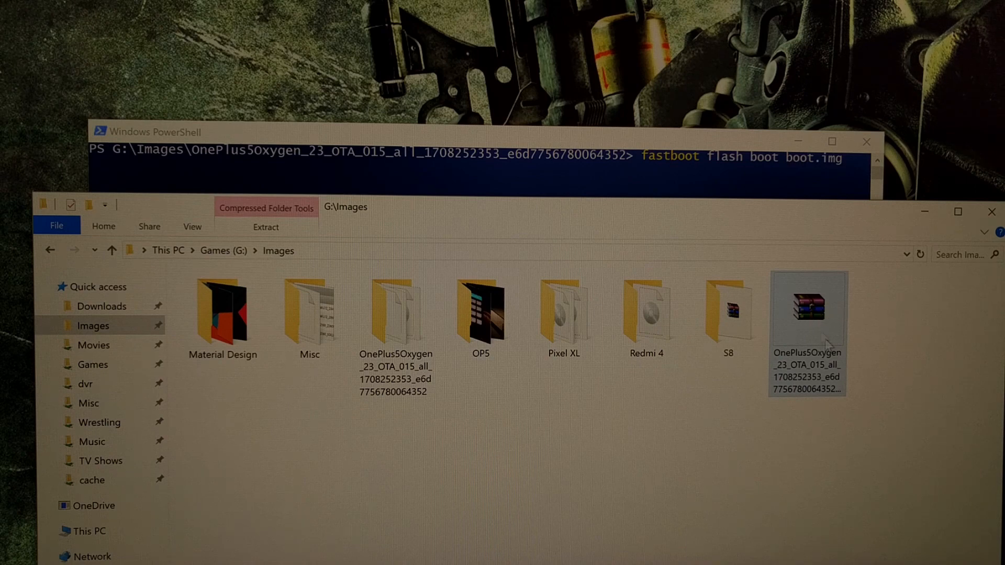
mouse_move(809, 314)
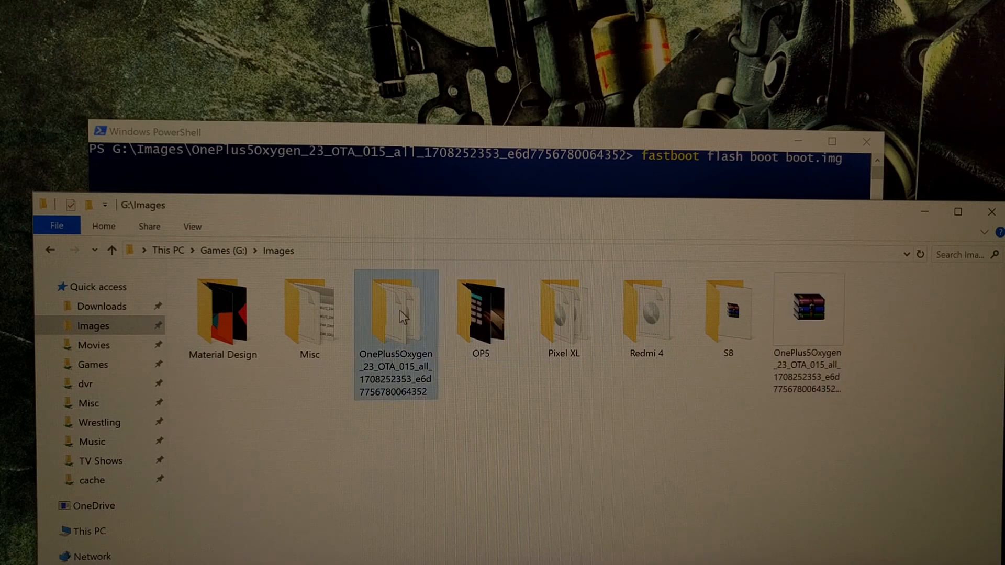
double_click(396, 309)
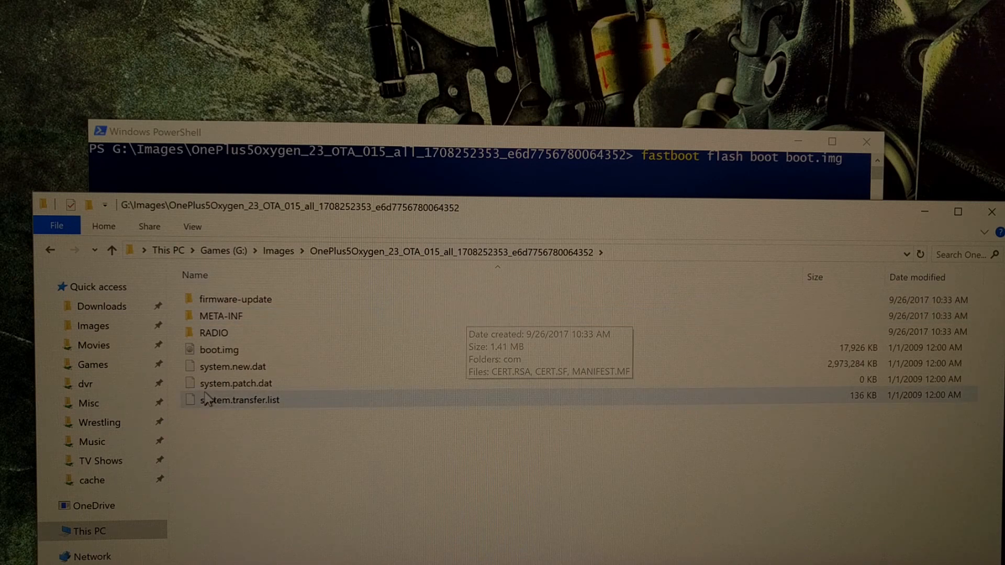
Select boot.img (17,926 KB) in the extracted OnePlus 5 firmware folder.
left_click(221, 350)
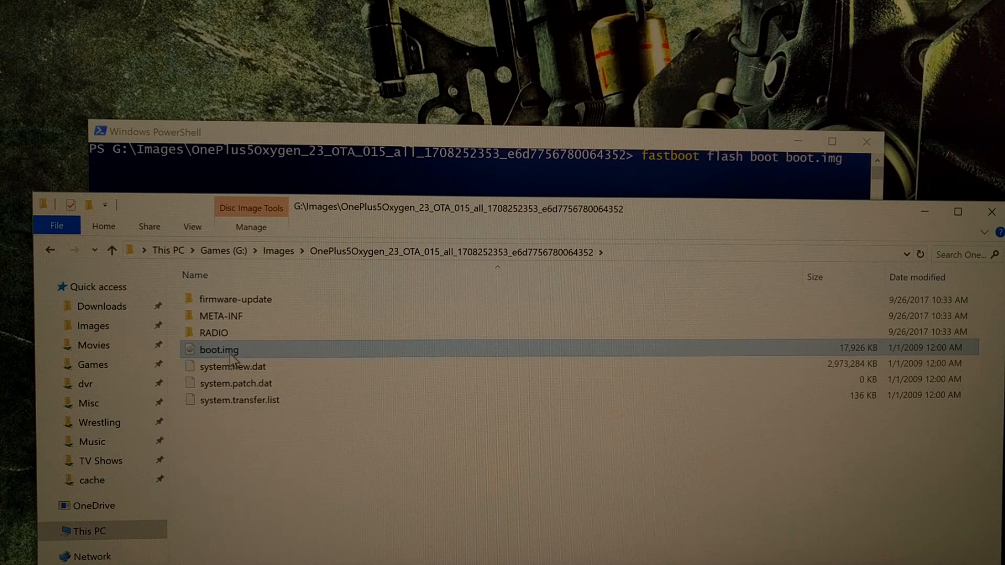
mouse_move(226, 351)
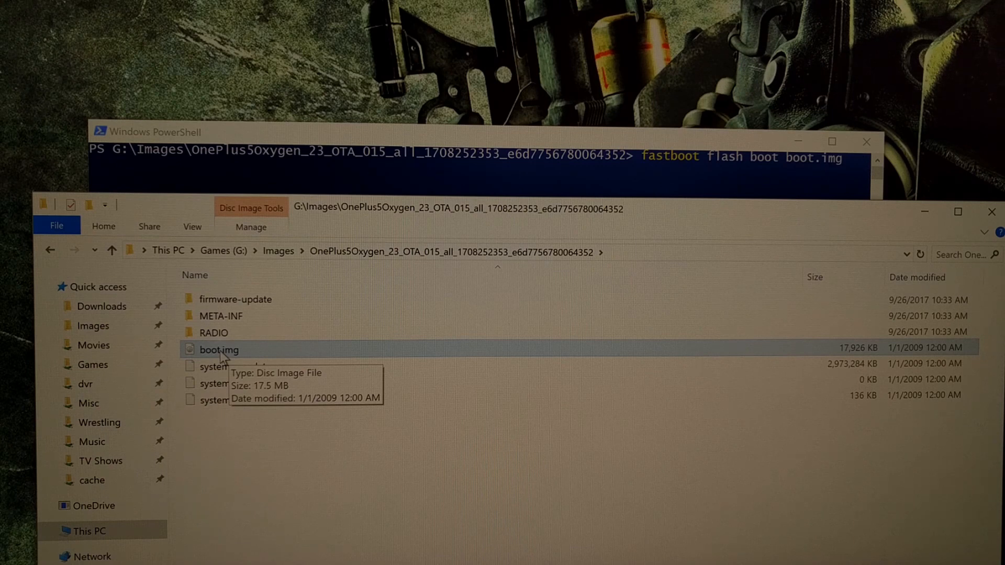
mouse_move(227, 355)
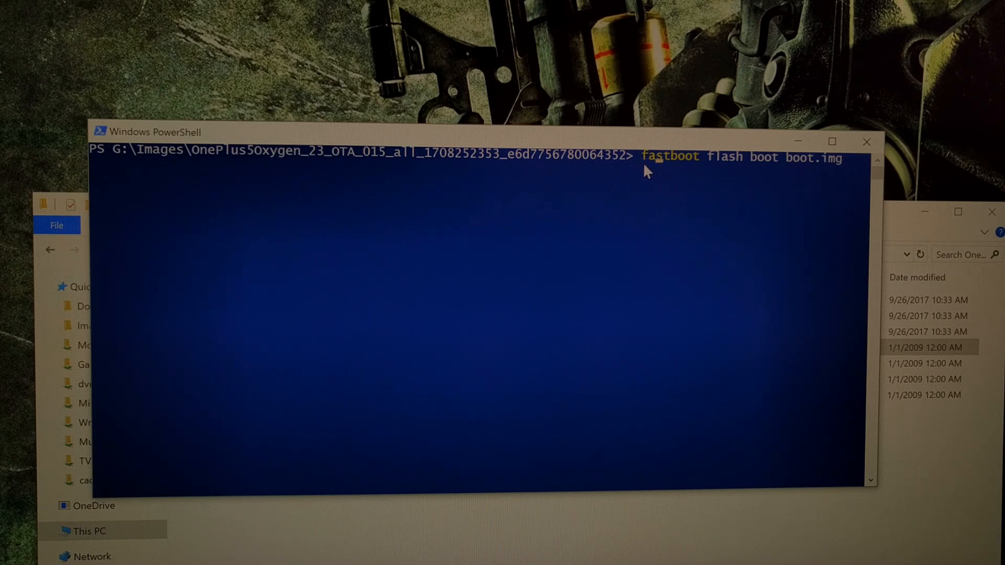
mouse_move(697, 208)
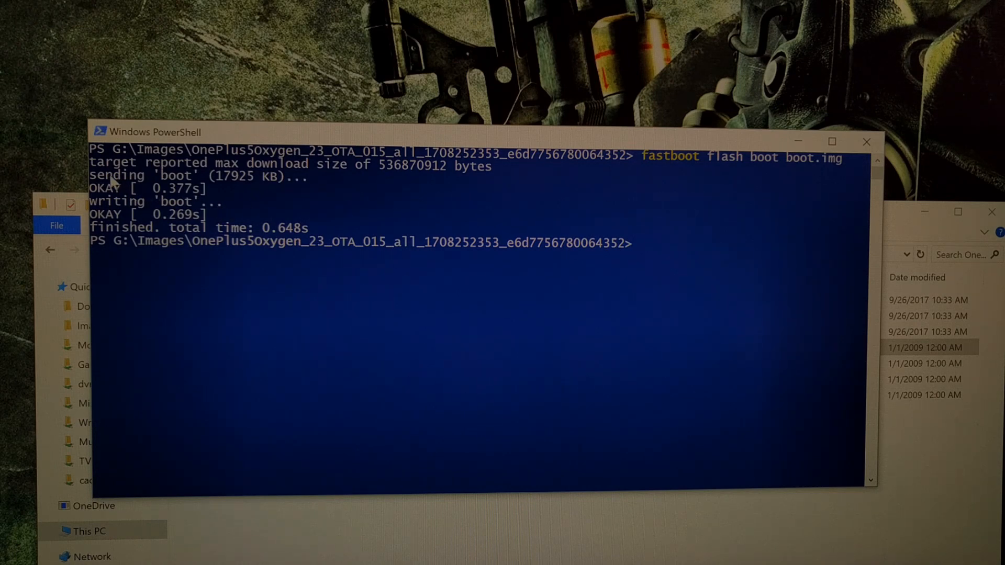
mouse_move(226, 181)
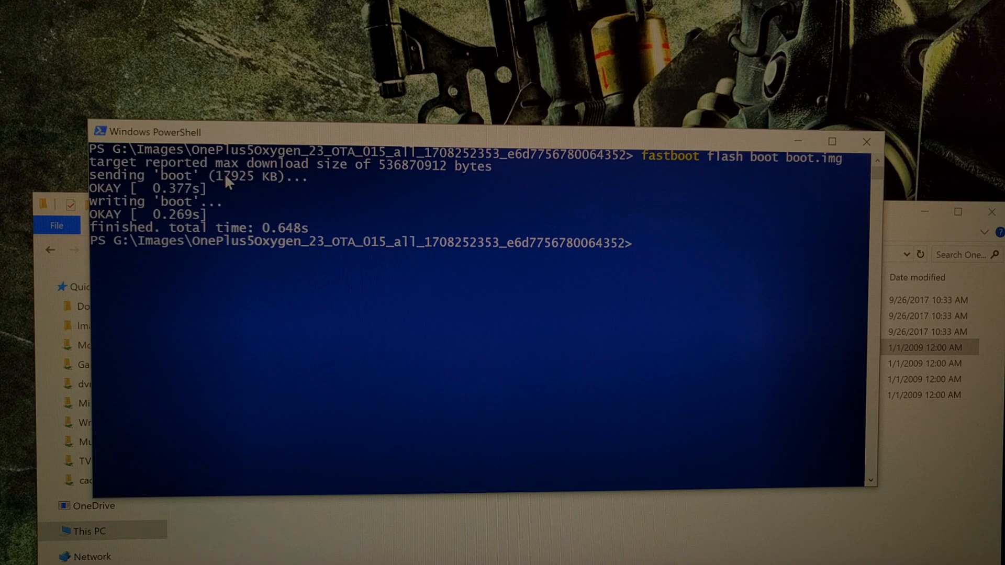
mouse_move(115, 208)
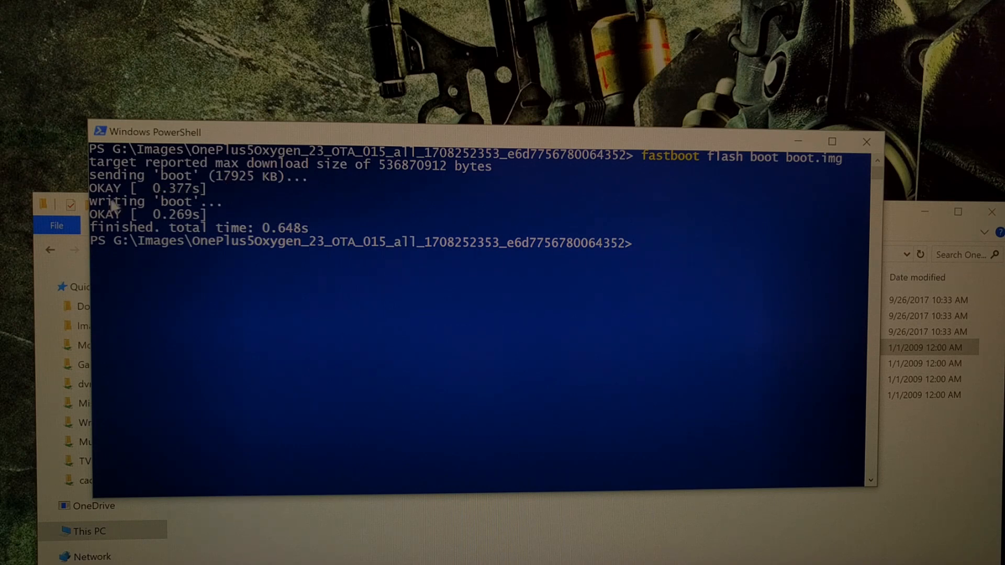
mouse_move(202, 205)
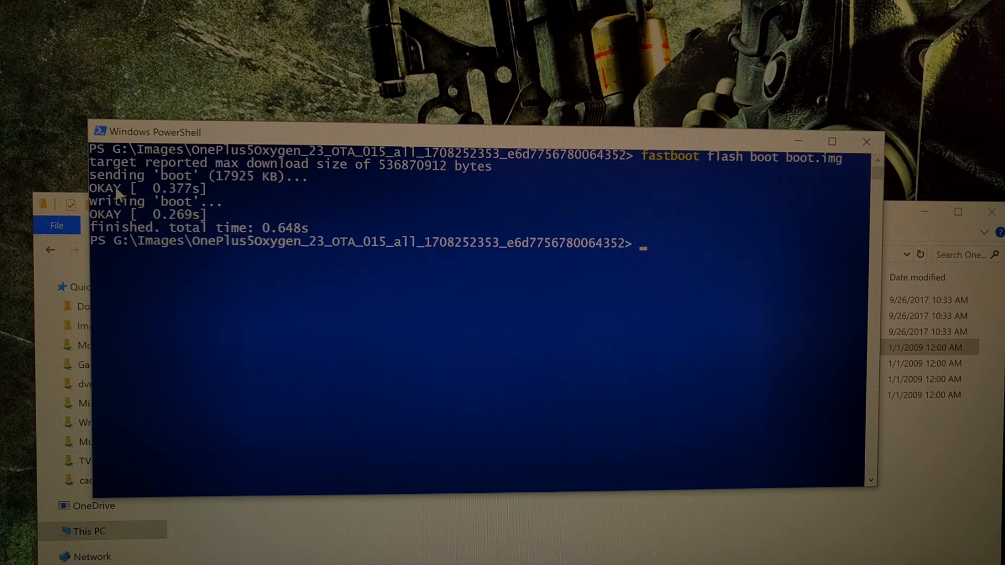
mouse_move(142, 233)
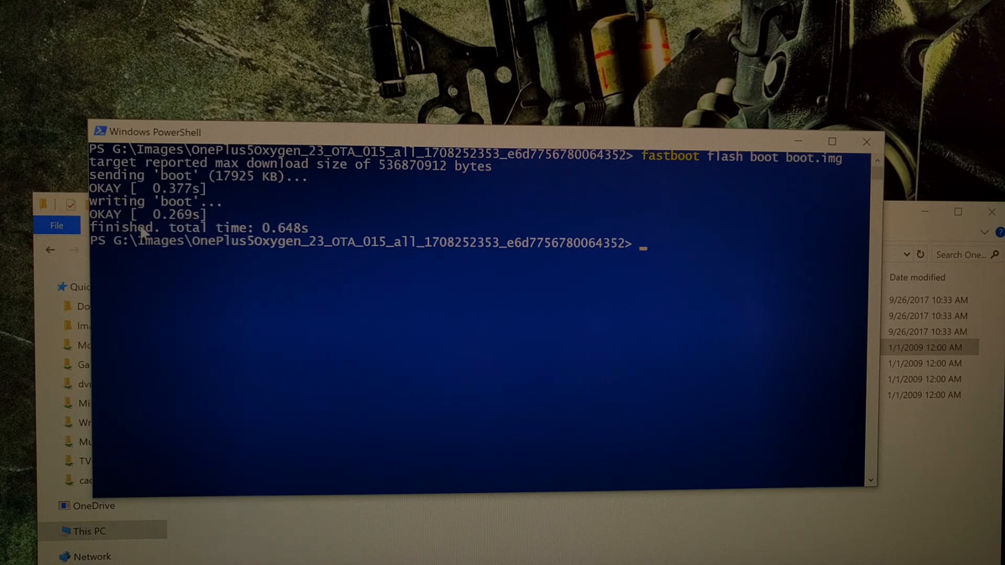